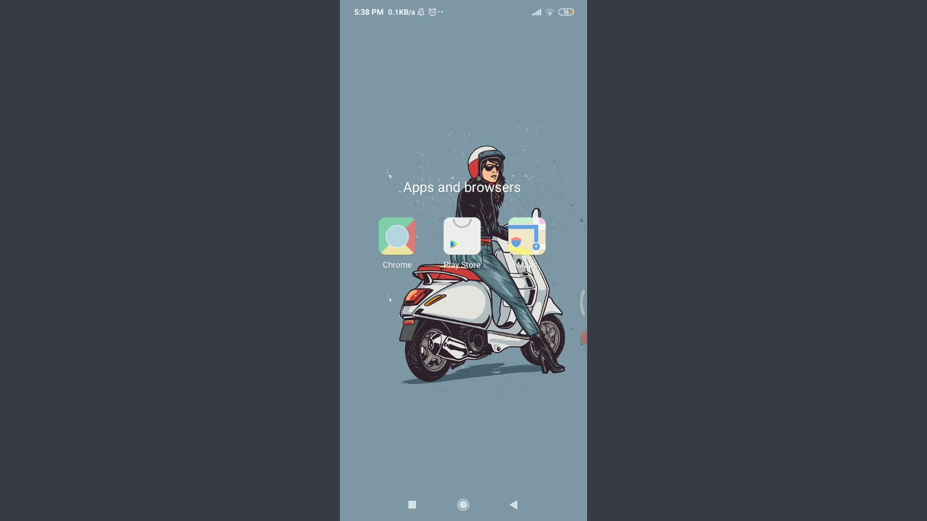
Step: Launch Chrome and enter the evernote.com/Settings.action address in the address bar
left_click(397, 237)
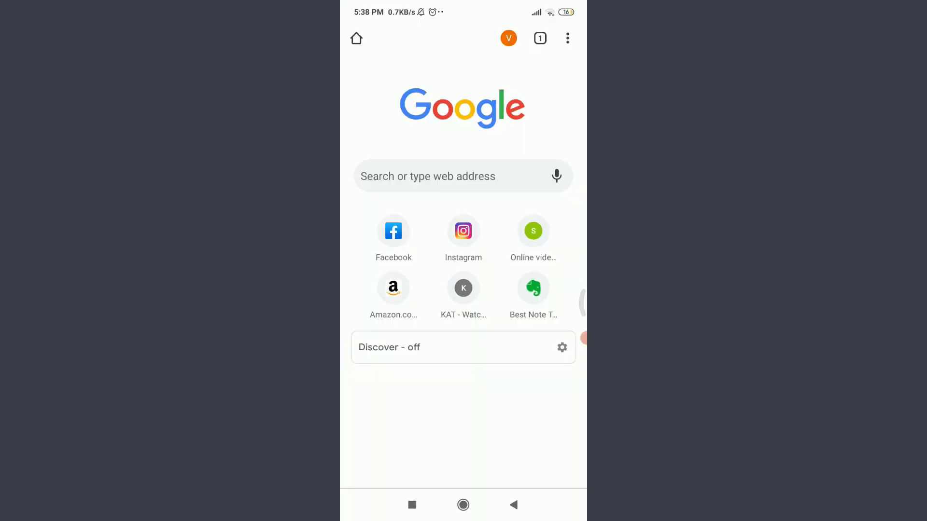
left_click(449, 176)
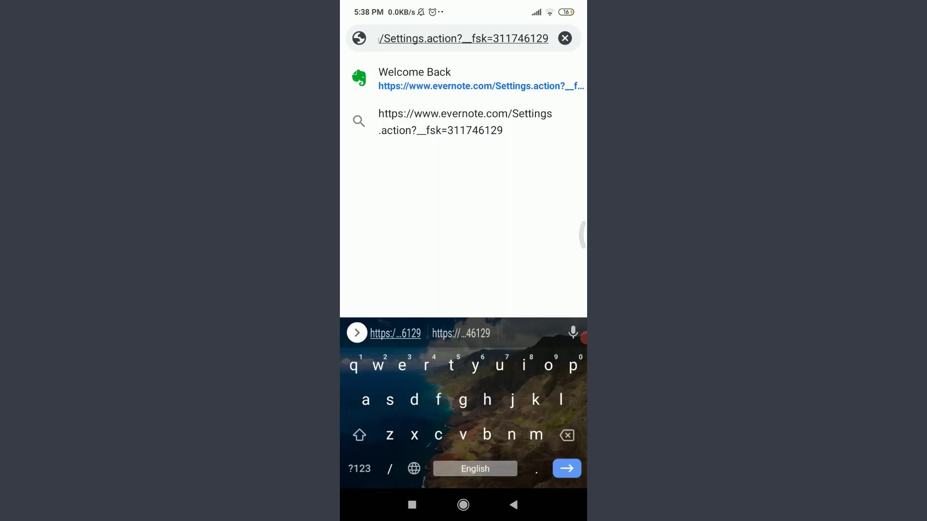
Step: Load the Evernote sign-in page, enter the account email, continue, and enter the password
left_click(481, 78)
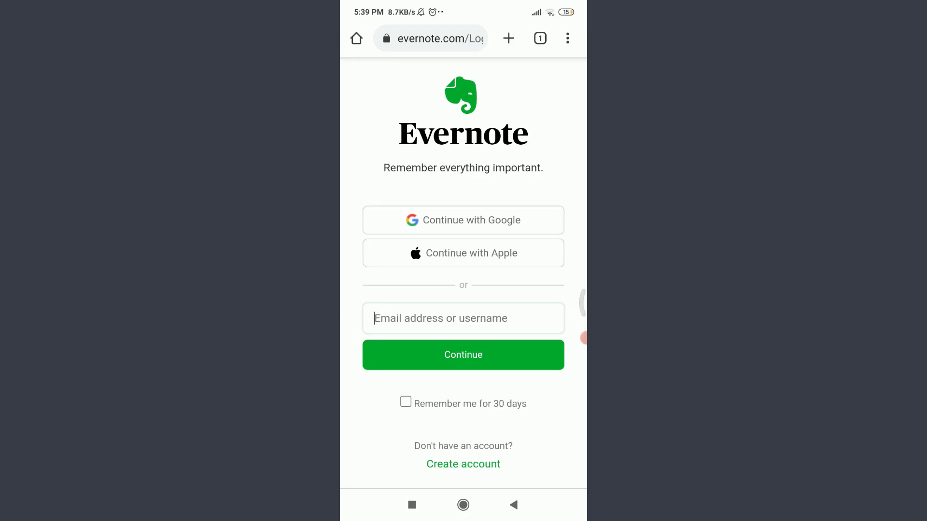
left_click(463, 317)
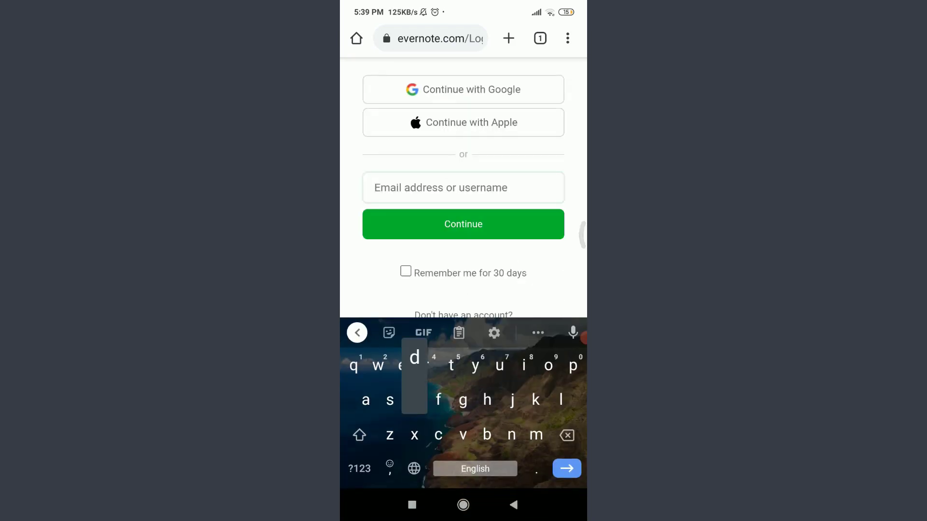
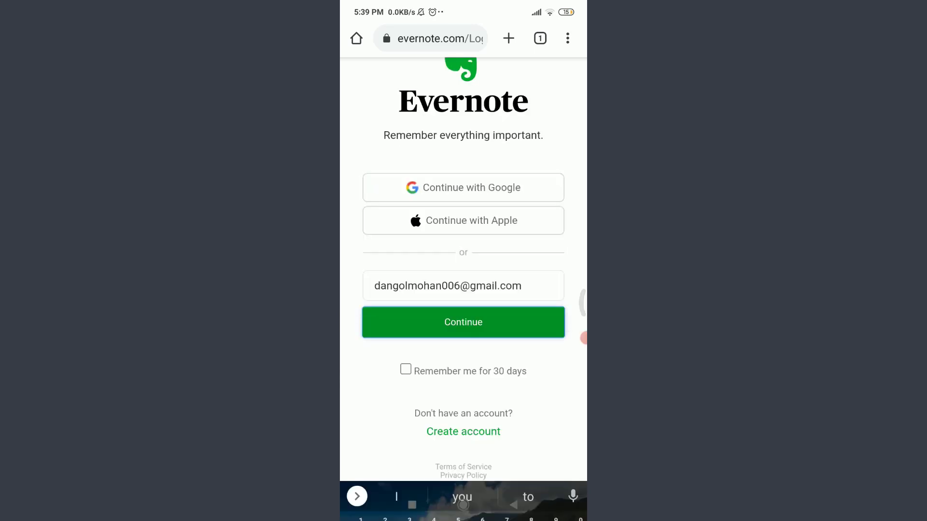
left_click(462, 323)
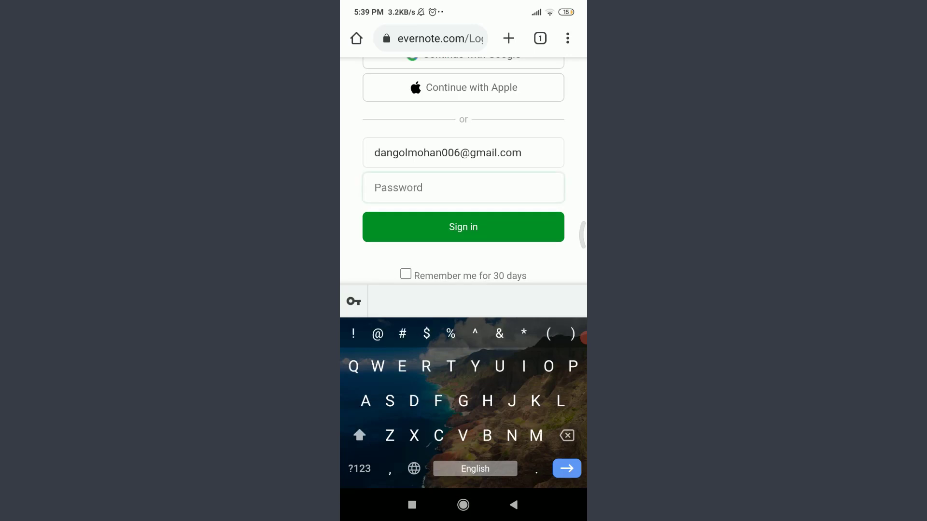
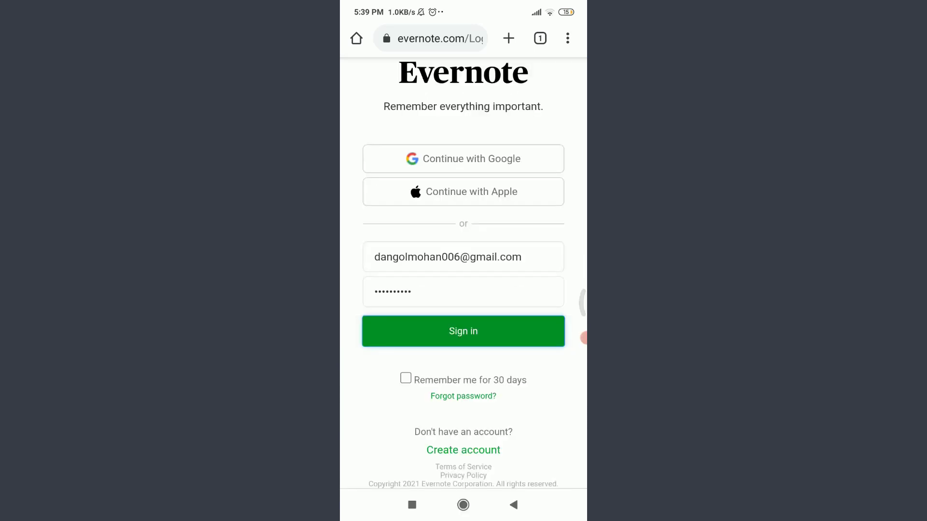
Step: Sign in to Evernote and re-enter the password on the Verify Password page
left_click(462, 331)
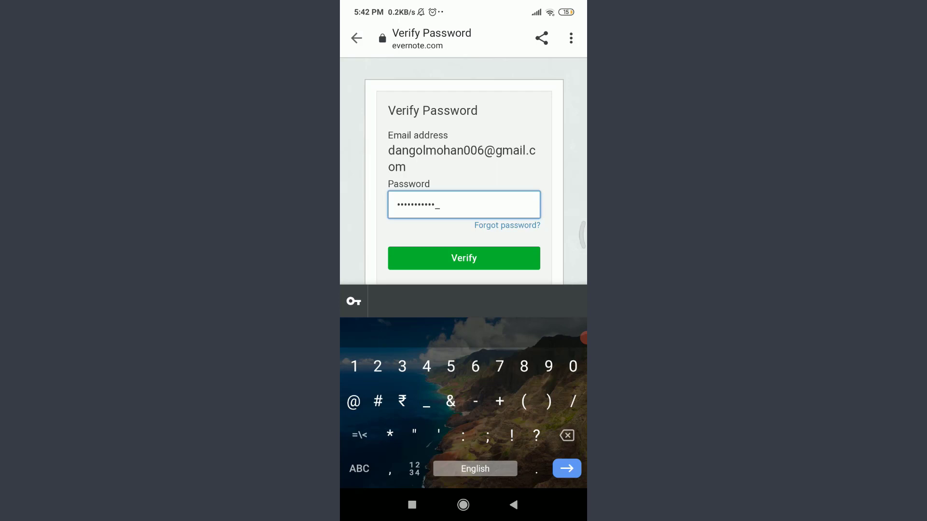
Step: Verify the password and start deactivating the account from the Account Status page
left_click(565, 468)
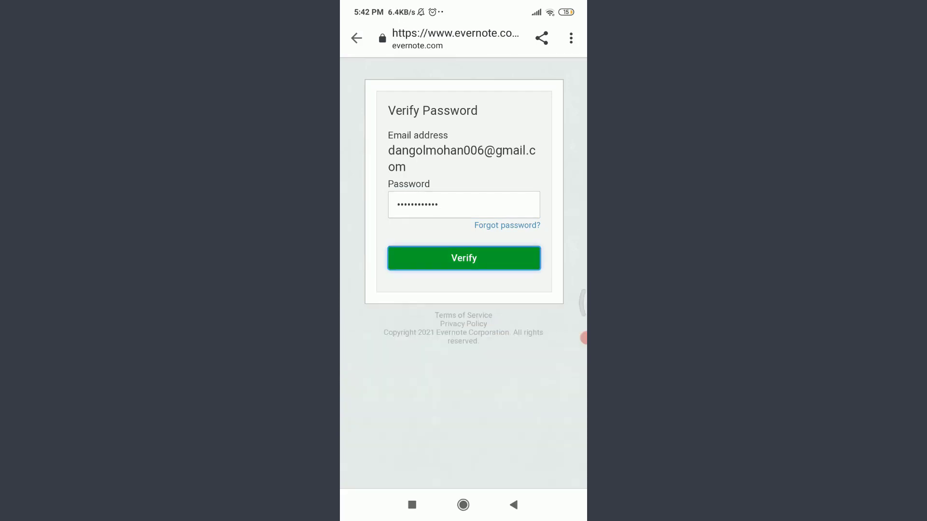
left_click(463, 259)
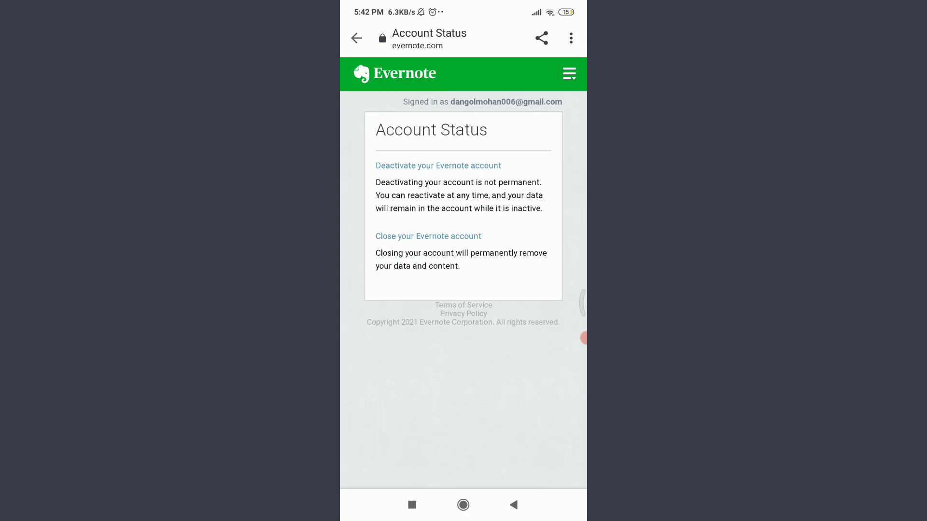
left_click(437, 165)
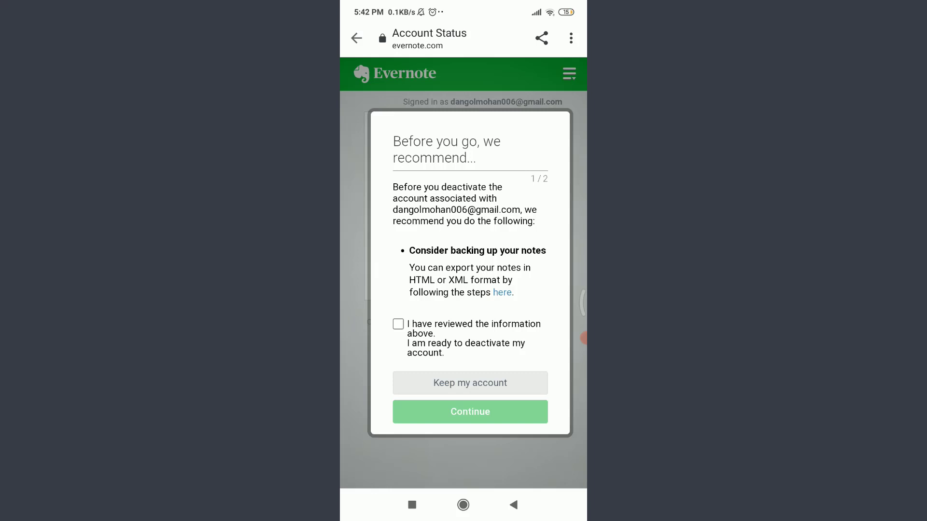
Step: Confirm 'I have reviewed the information above' and continue to the deactivation feedback questions
left_click(398, 324)
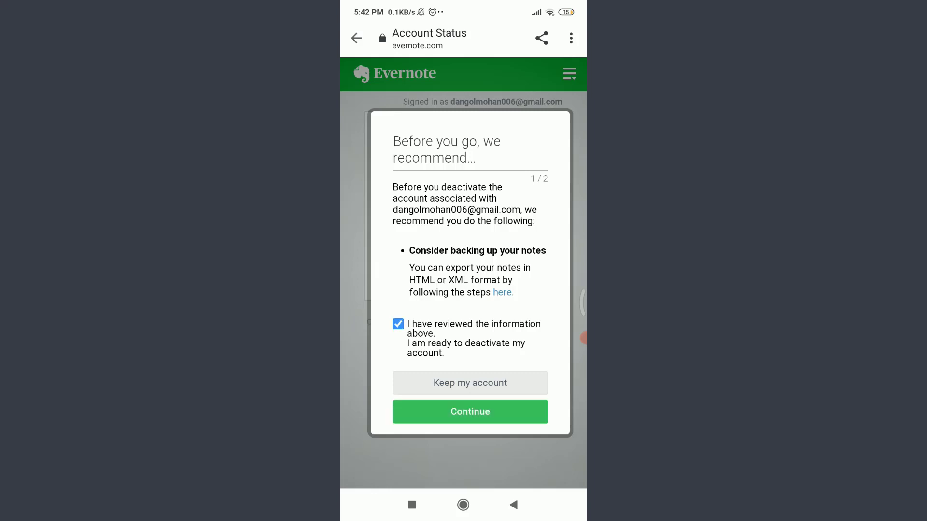
left_click(469, 412)
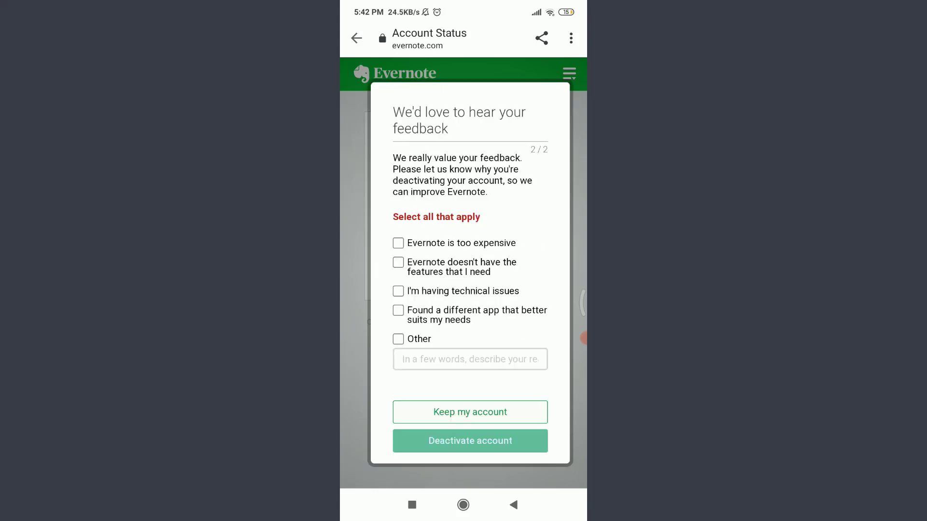